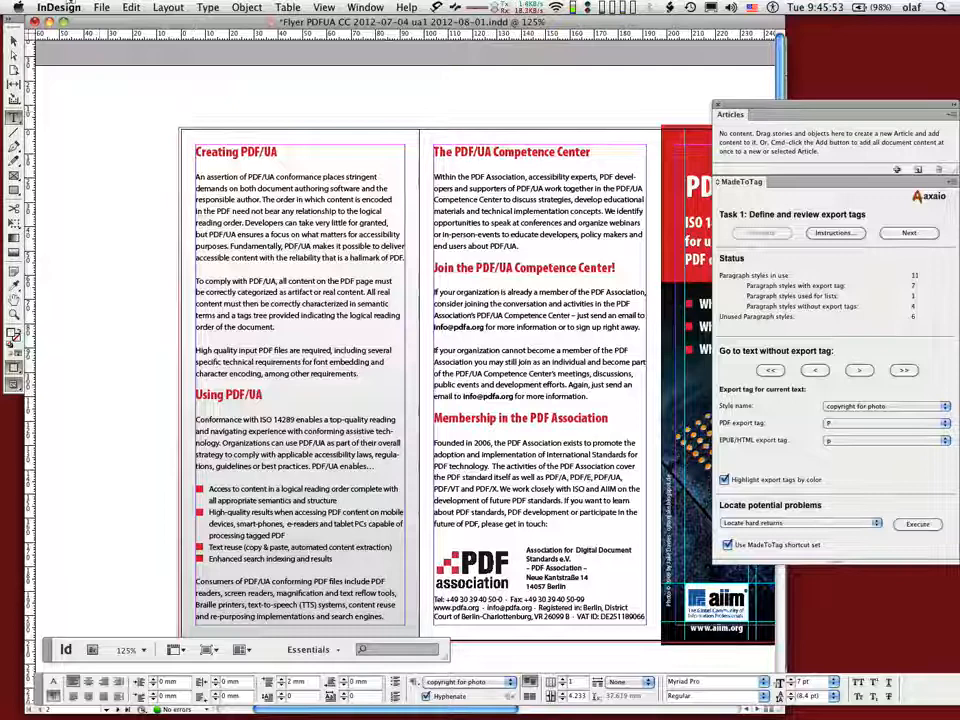
Step: Bring up the Articles panel and show the document's tag structure via View > Structure
{"action": "left_click", "coordinate": [364, 8]}
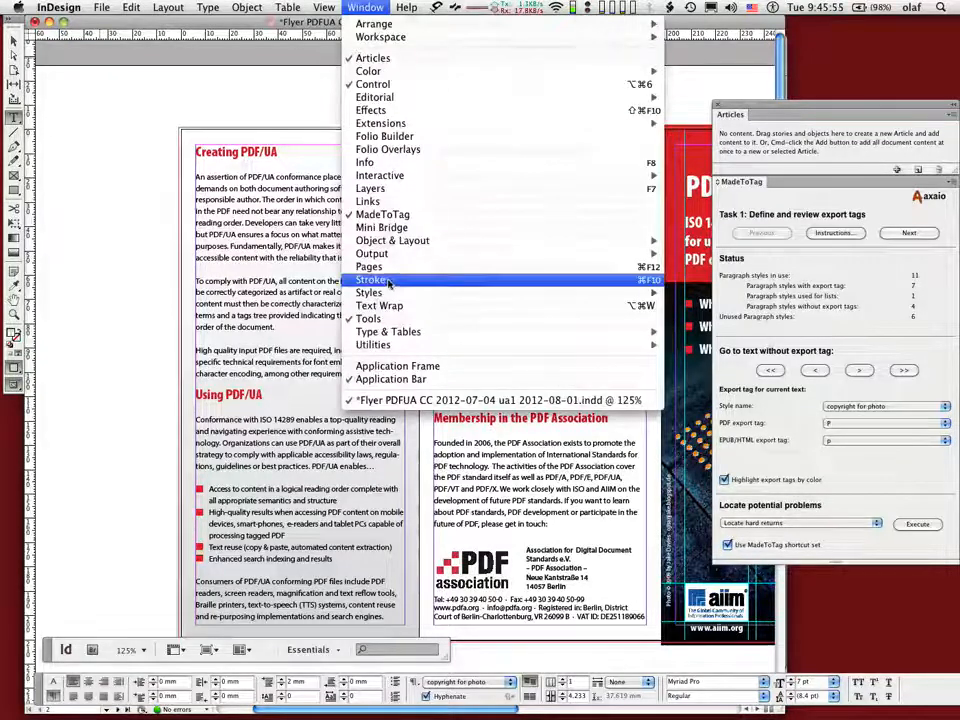
{"action": "left_click", "coordinate": [368, 266]}
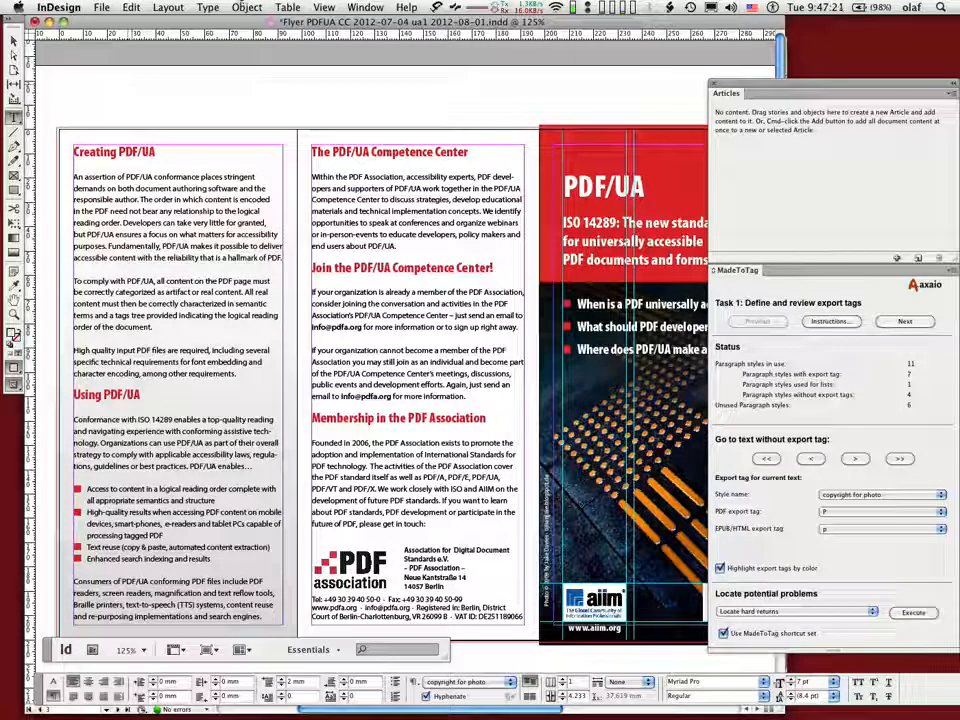
{"action": "left_click", "coordinate": [322, 8]}
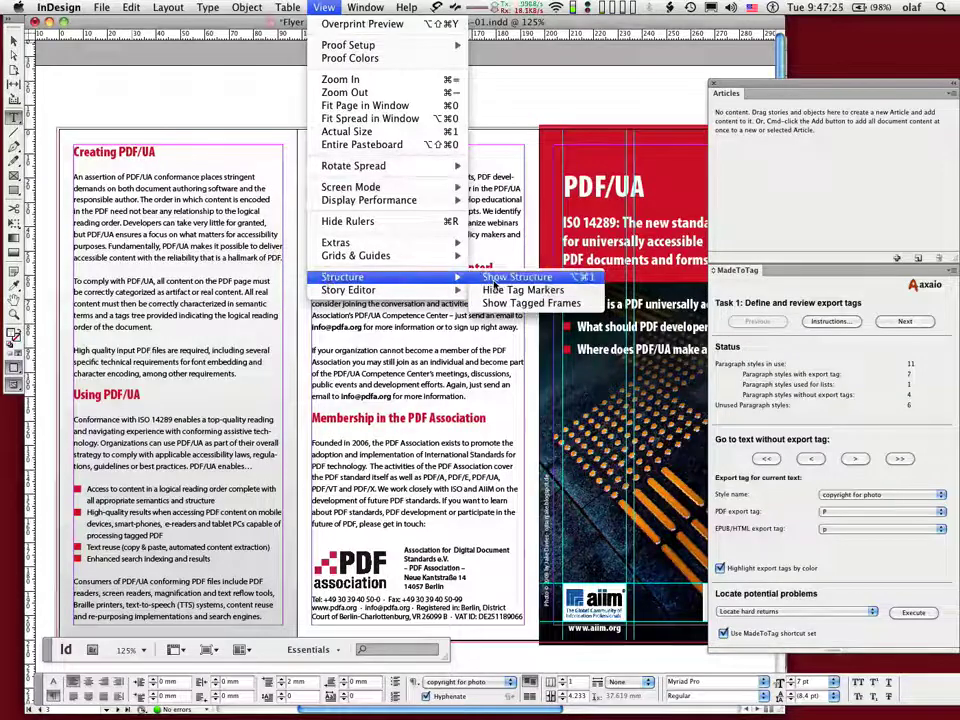
{"action": "left_click", "coordinate": [516, 276]}
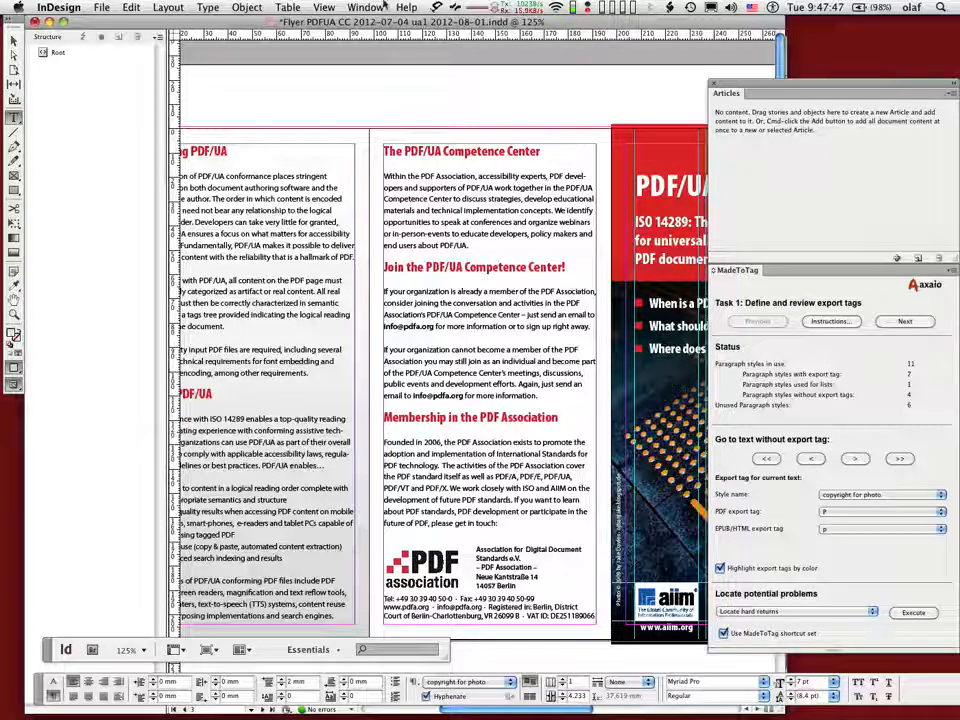
Step: Hide the tag structure again from the View menu
{"action": "left_click", "coordinate": [324, 8]}
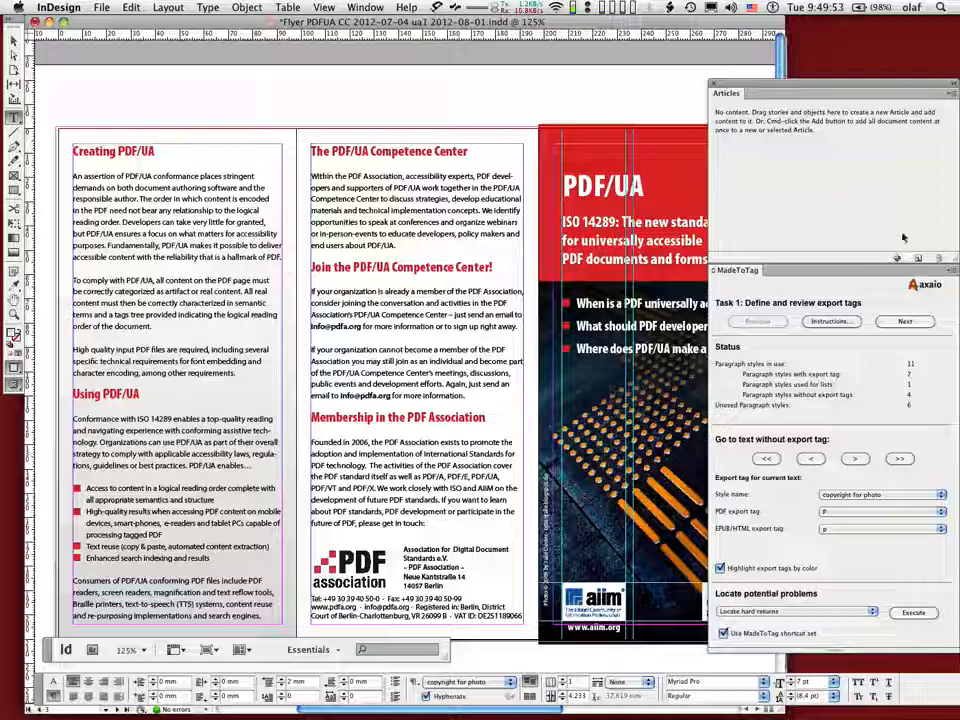
Step: Create a new article named 'PDF/UA' with Include When Exporting ticked
{"action": "left_click", "coordinate": [896, 258]}
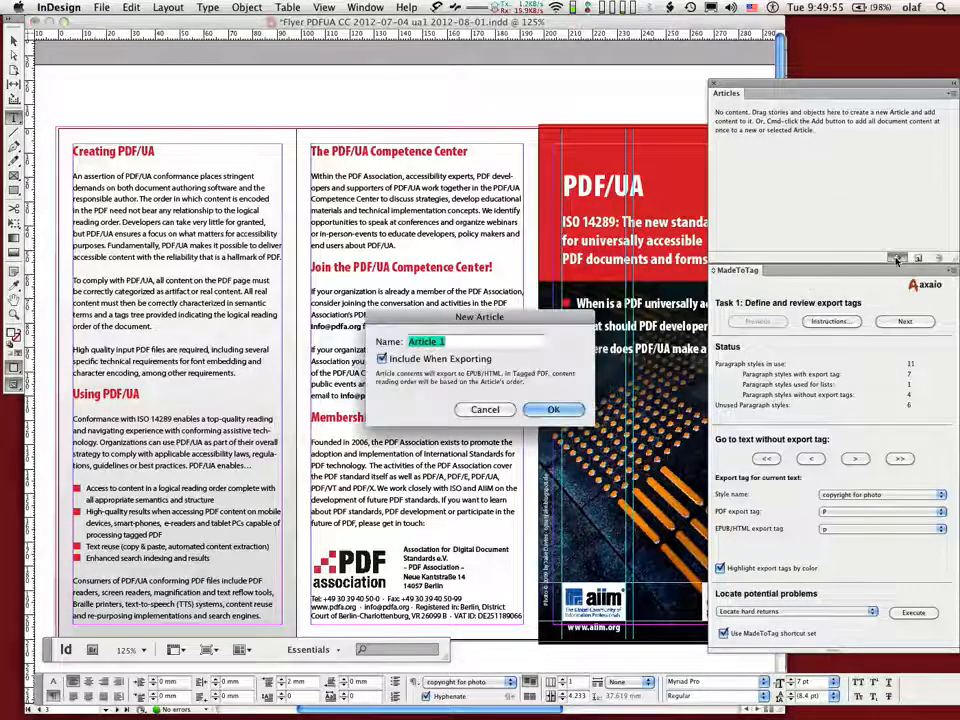
{"action": "type", "text": "PDF/UA"}
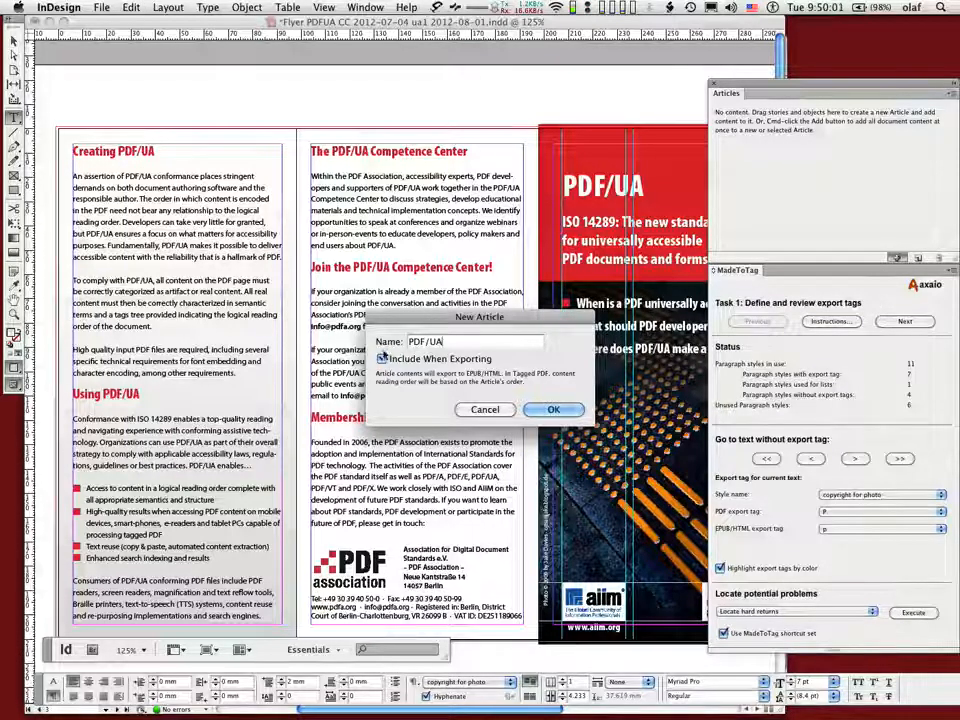
{"action": "left_click", "coordinate": [382, 358]}
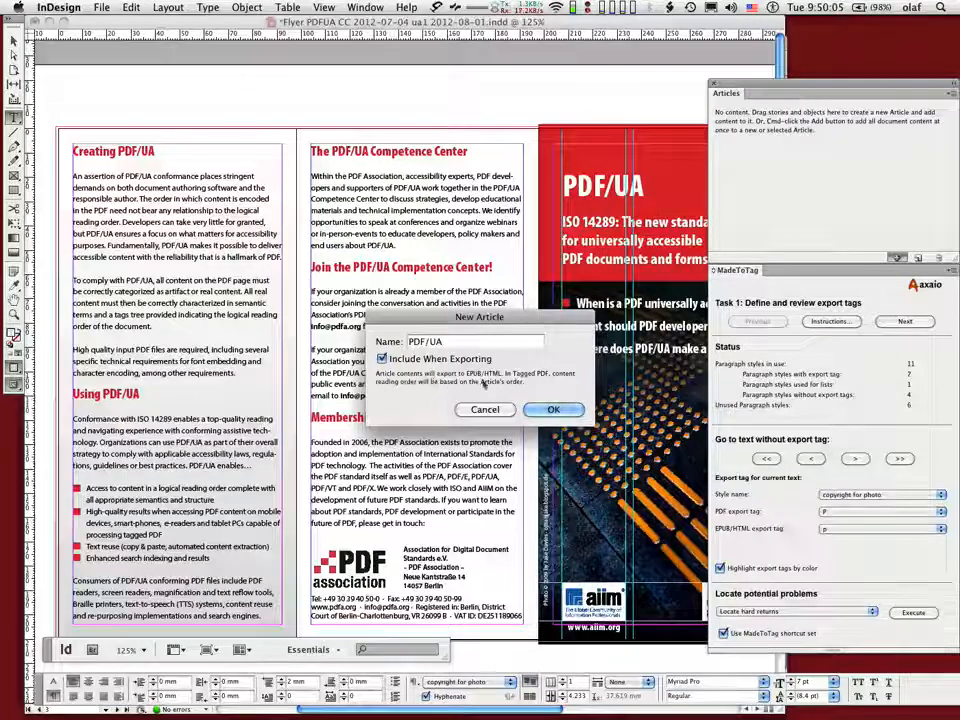
{"action": "left_click", "coordinate": [552, 408]}
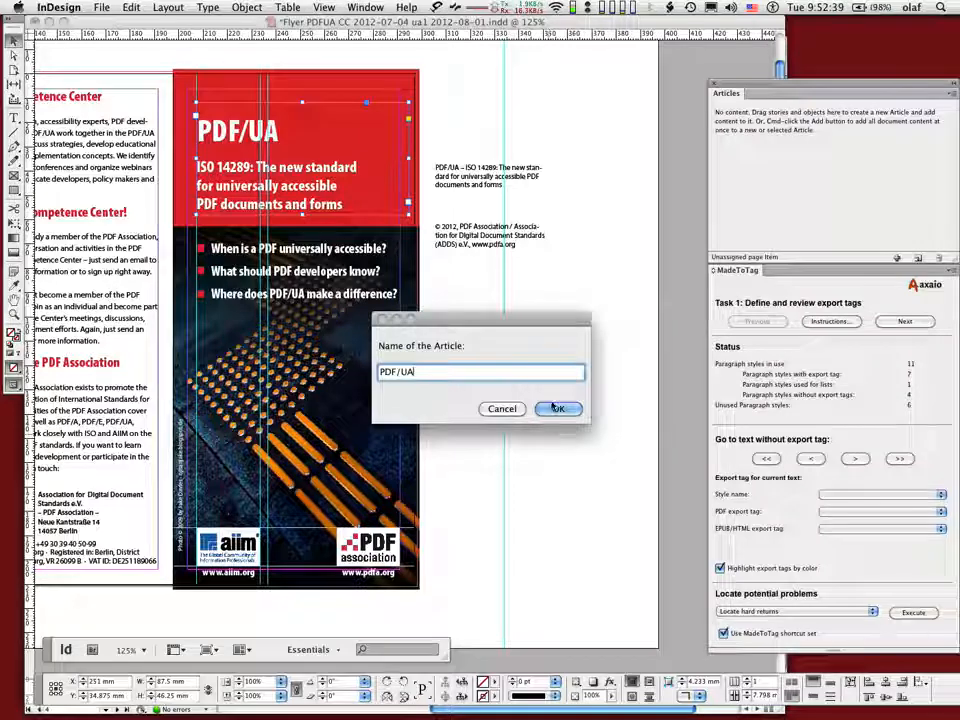
Step: Confirm the new article named 'PDF/UA' so it appears in the Articles panel
{"action": "left_click", "coordinate": [556, 408]}
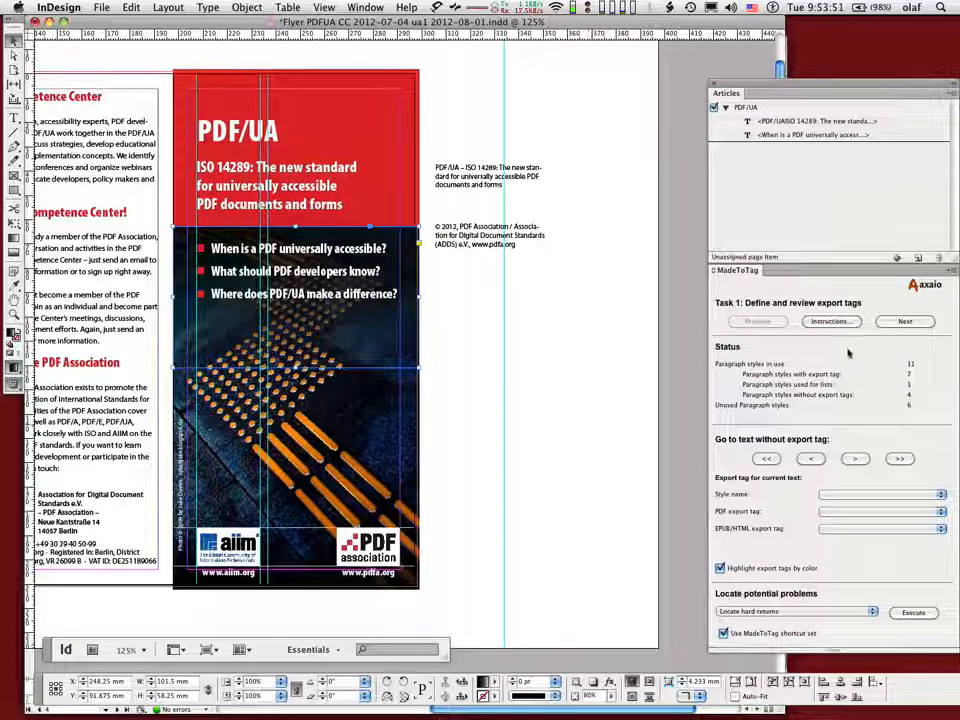
Step: Set MadeToTag's Show objects filter to display only the current selection
{"action": "left_click", "coordinate": [944, 270]}
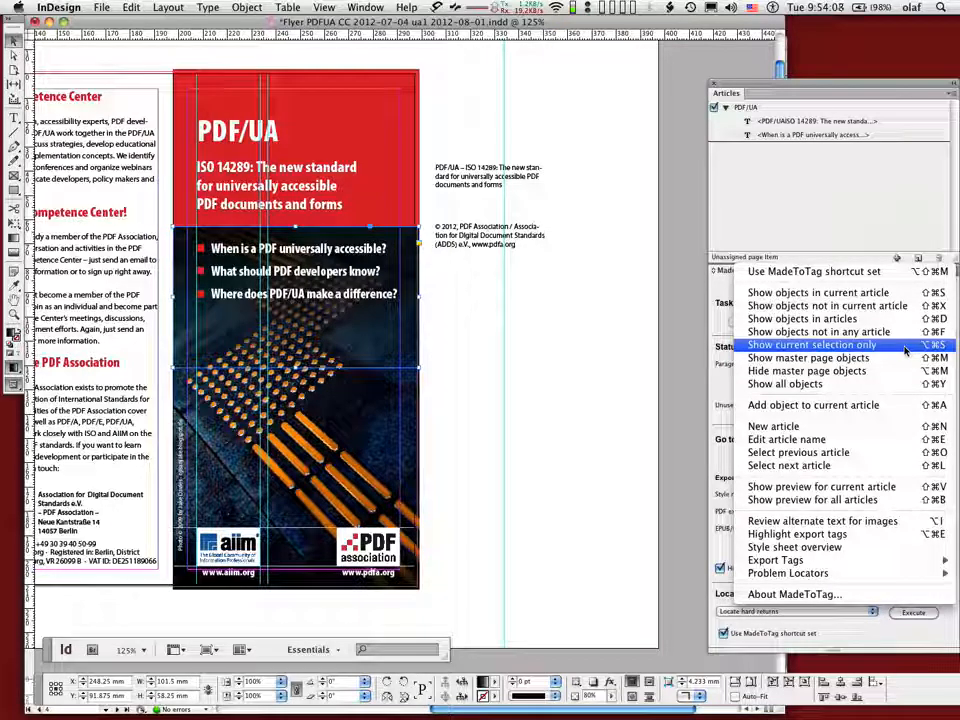
{"action": "left_click", "coordinate": [812, 344]}
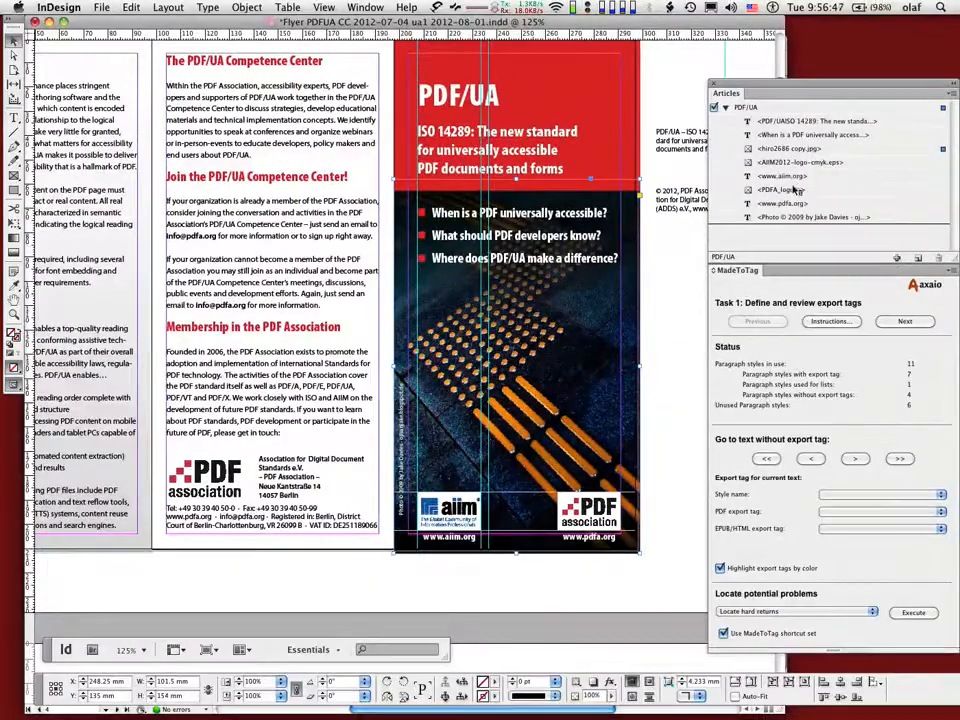
Step: Go to the inside spread starting with the 'What is PDF/UA?' page
{"action": "left_click", "coordinate": [810, 216]}
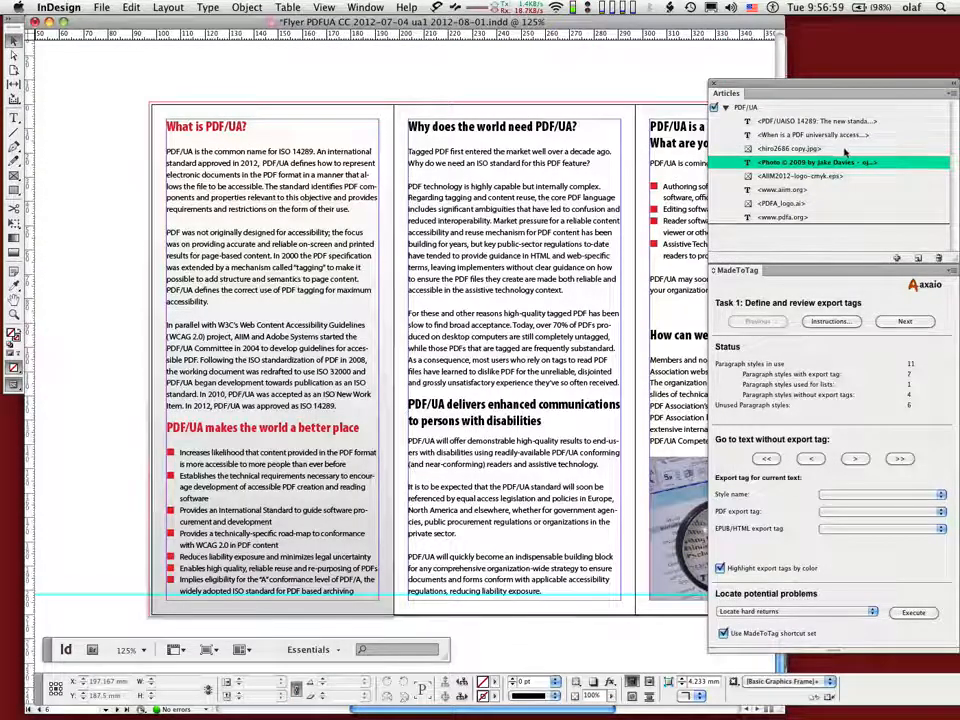
{"action": "left_click", "coordinate": [790, 148]}
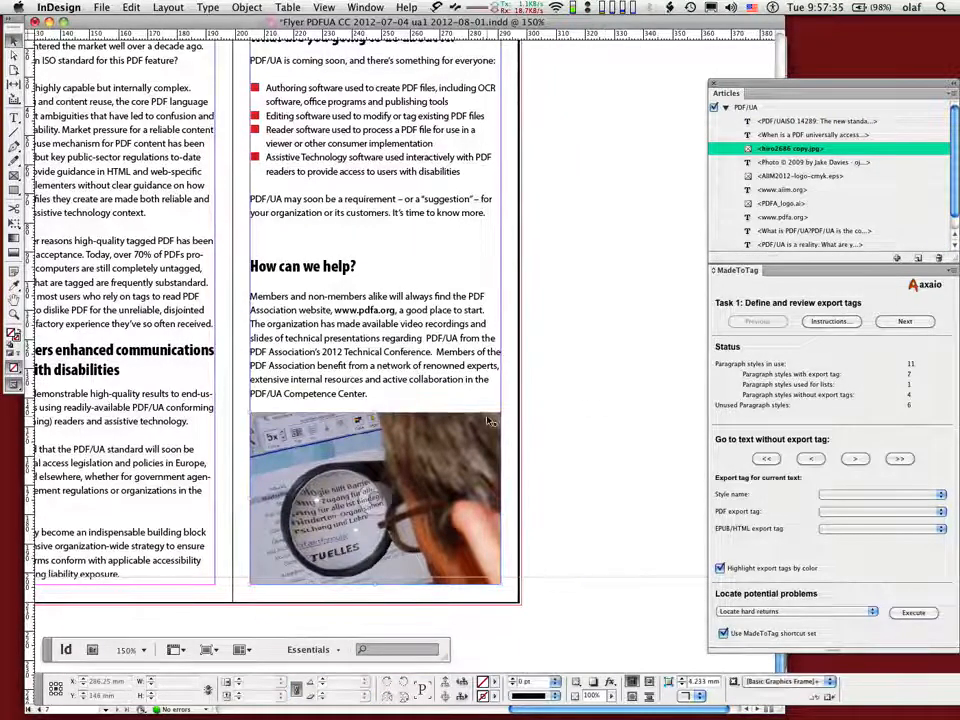
{"action": "left_click", "coordinate": [376, 496]}
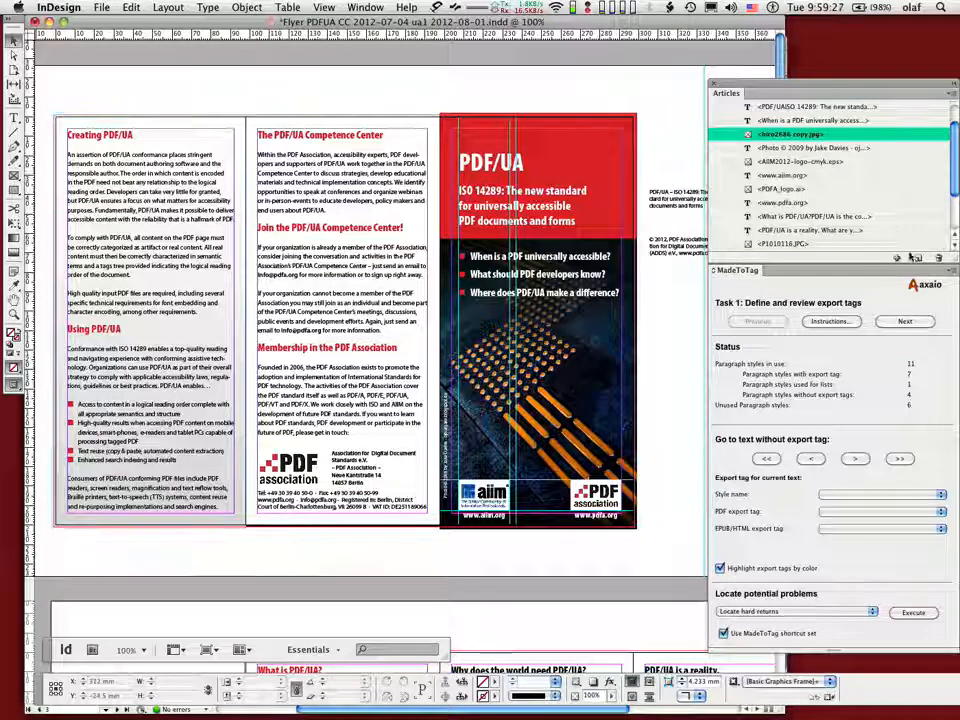
{"action": "left_click", "coordinate": [904, 320]}
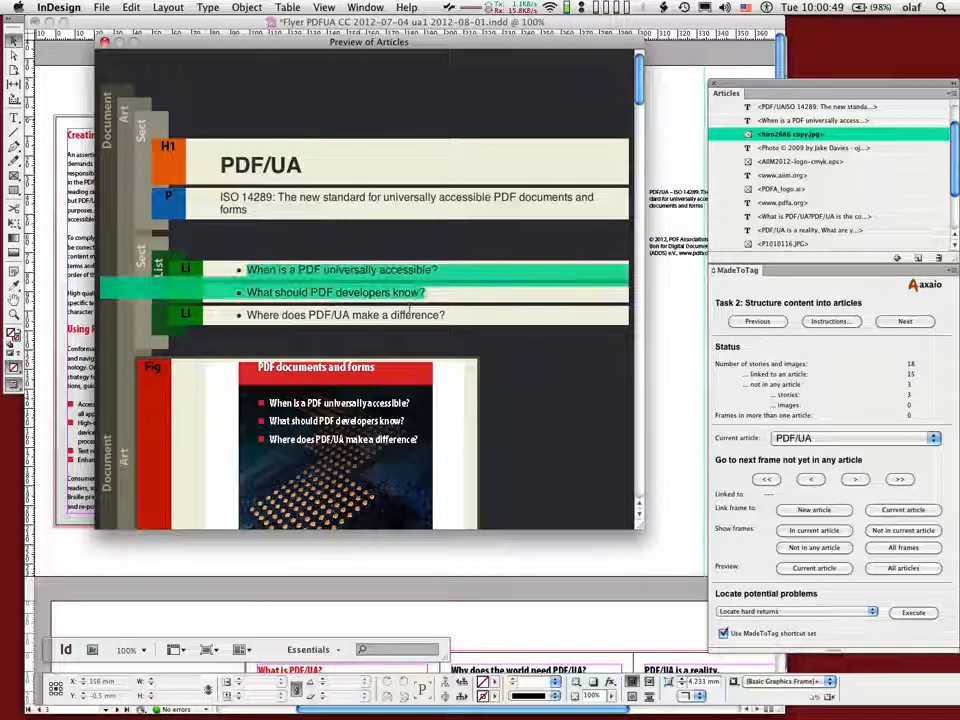
Step: Scroll through the Preview of Articles reading order, then switch to the Five core principles slide in Acrobat
{"action": "scroll", "scroll_direction": "down", "scroll_amount": 3}
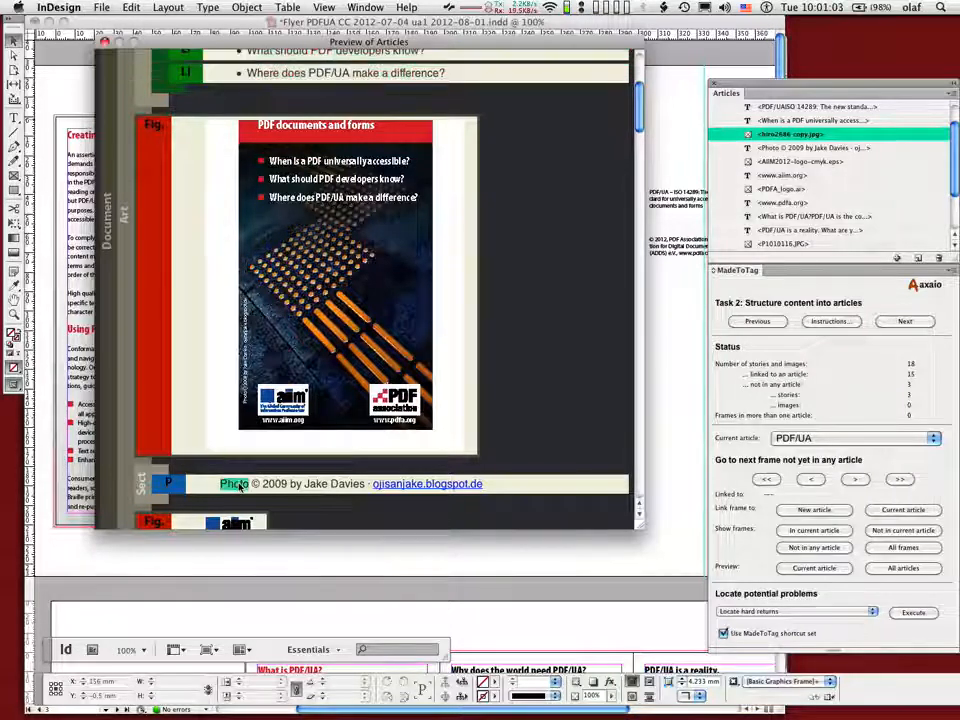
{"action": "scroll", "scroll_direction": "down", "scroll_amount": 3}
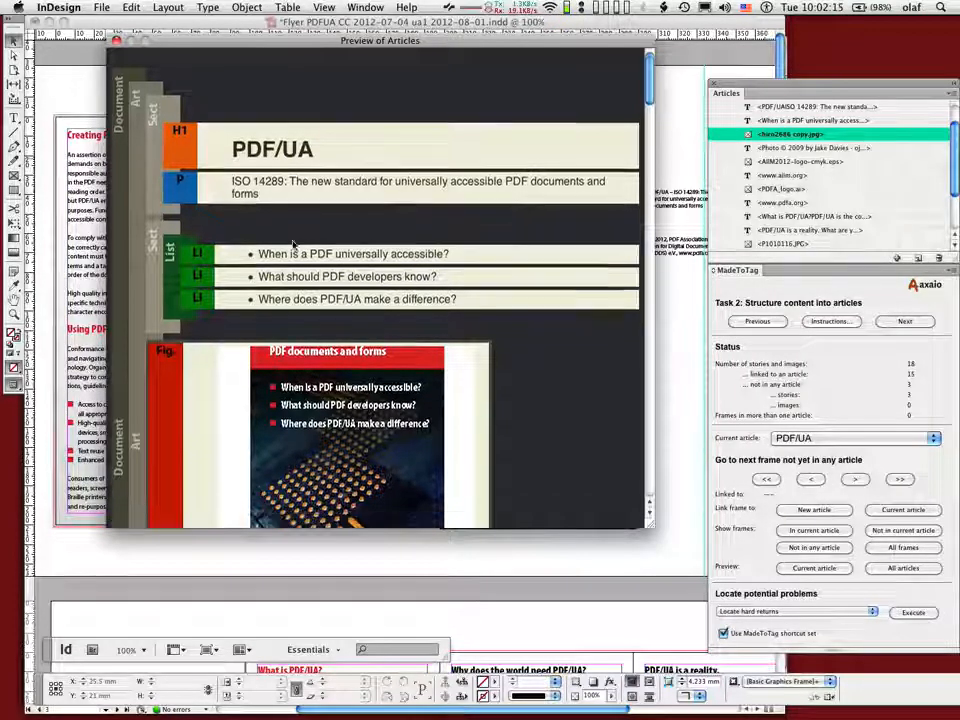
{"action": "scroll", "scroll_direction": "down", "scroll_amount": 3}
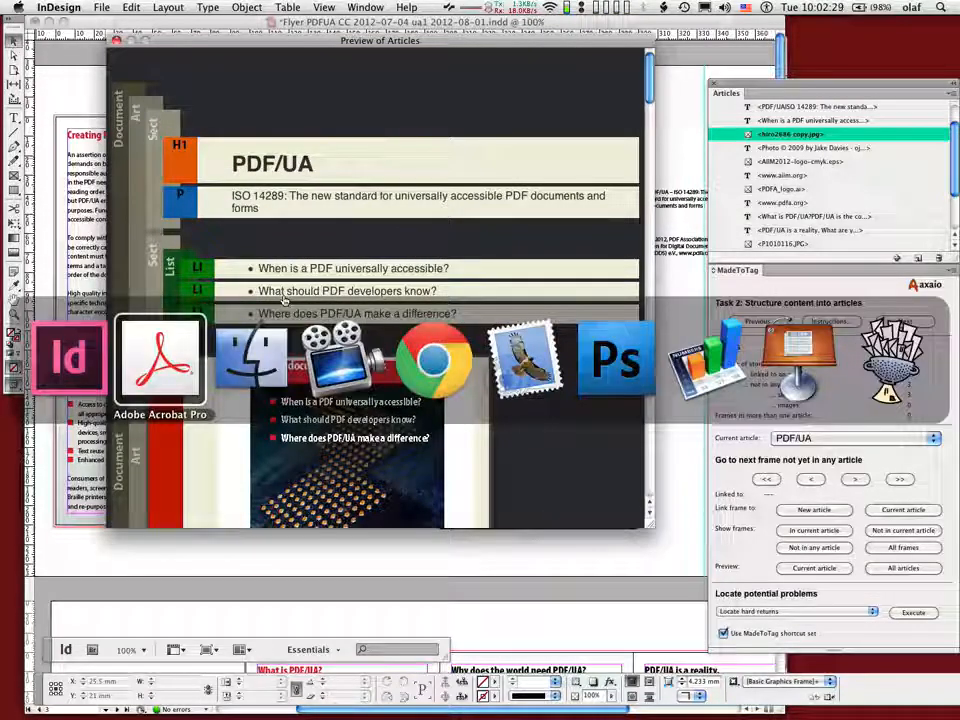
{"action": "left_click", "coordinate": [160, 360]}
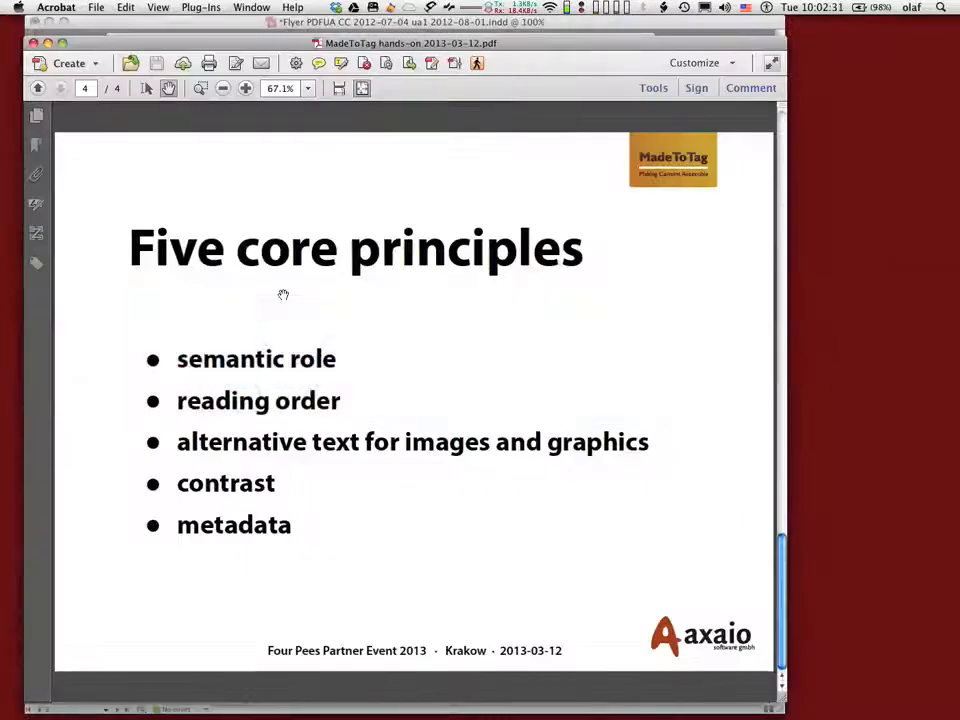